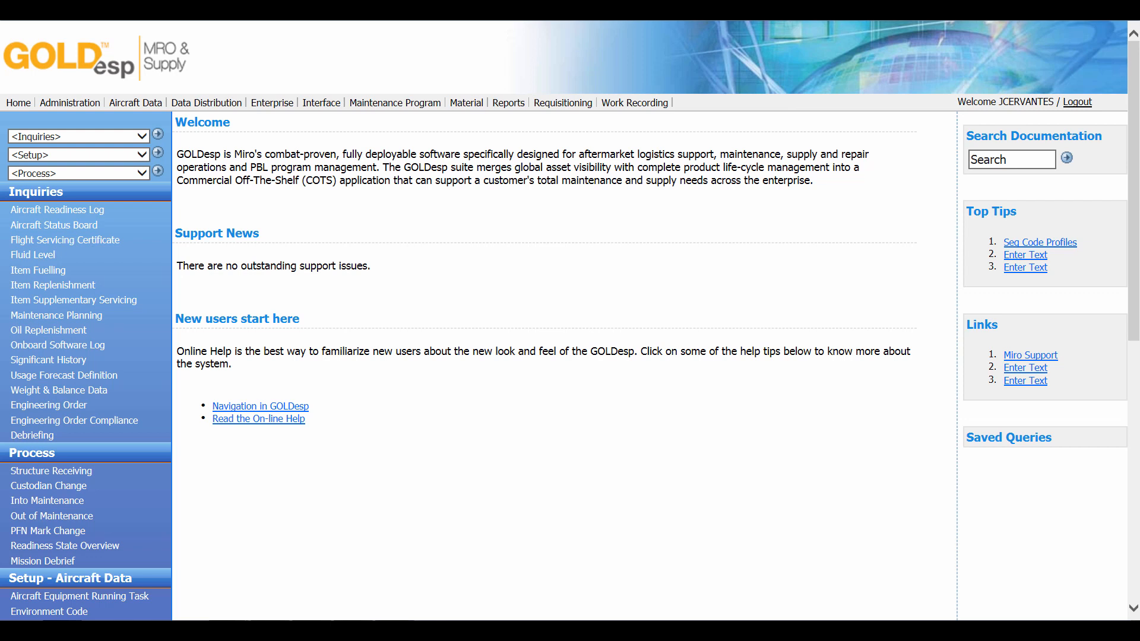
pyautogui.moveTo(53, 224)
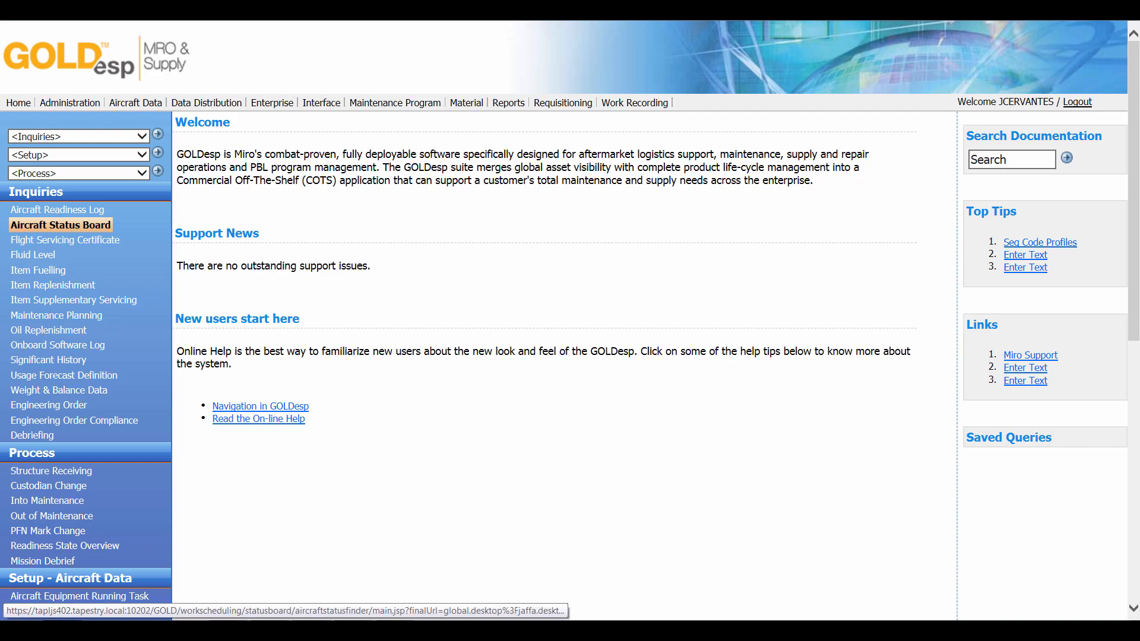
# Bring up the Aircraft Status Board and view the open work orders for MHS03.
pyautogui.click(60, 224)
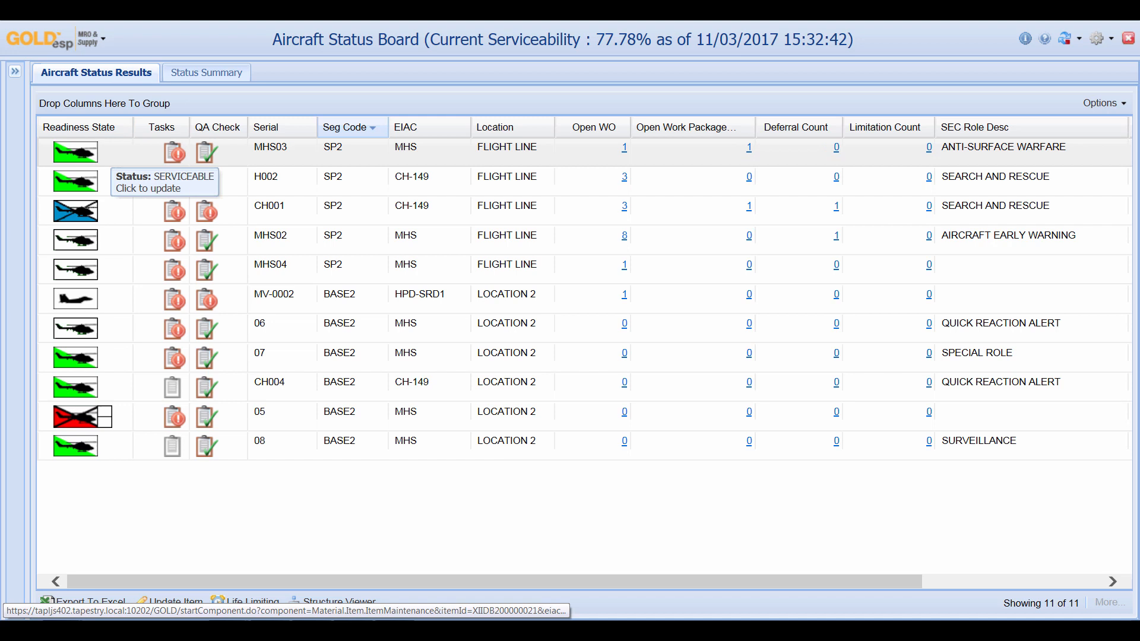
pyautogui.moveTo(74, 210)
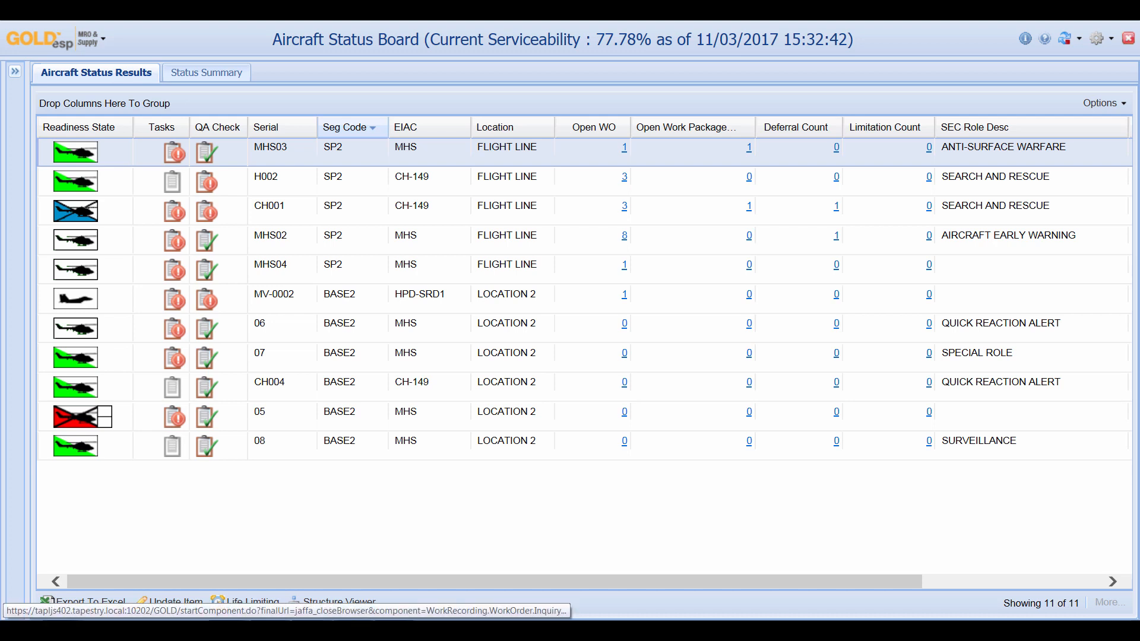
pyautogui.click(624, 147)
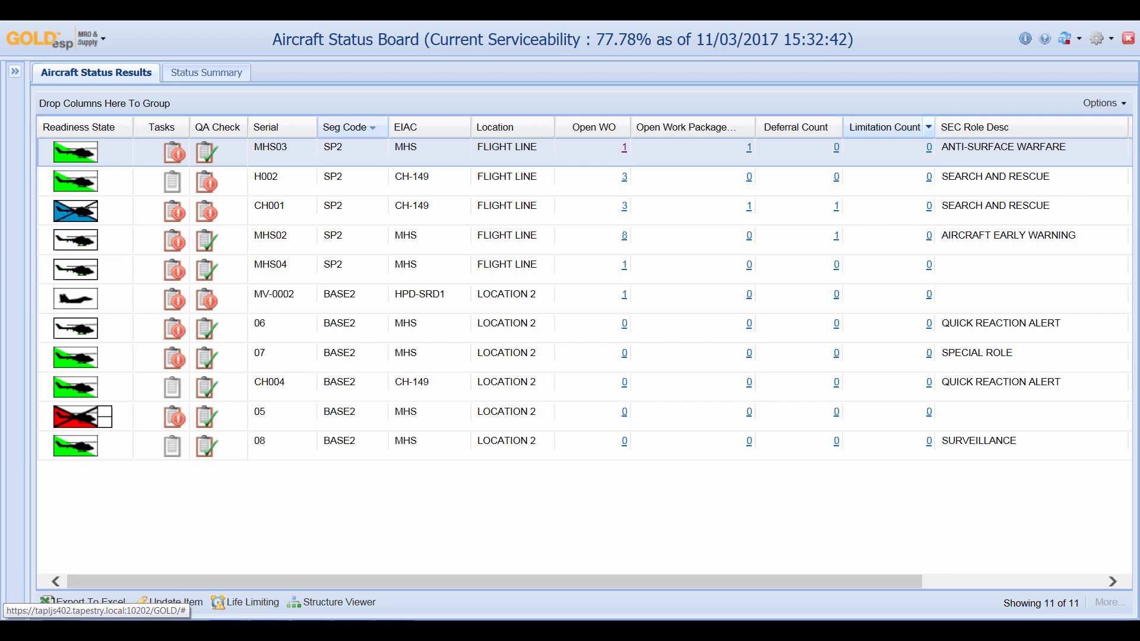
# Show then hide the Tail No./System ID column from the results column options.
pyautogui.click(929, 127)
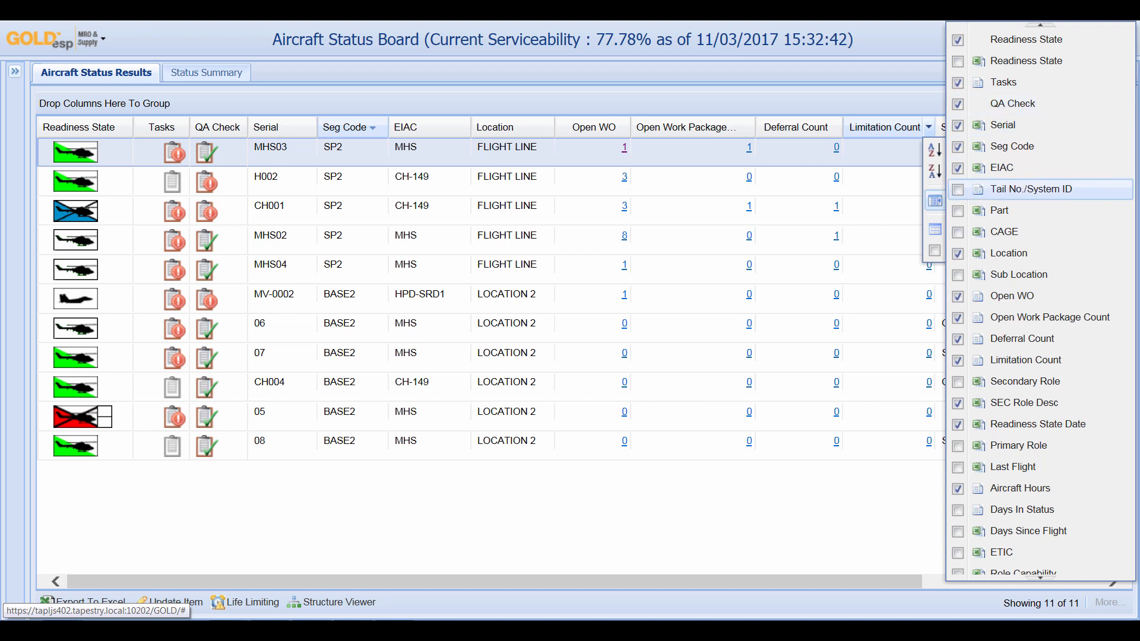
pyautogui.click(958, 189)
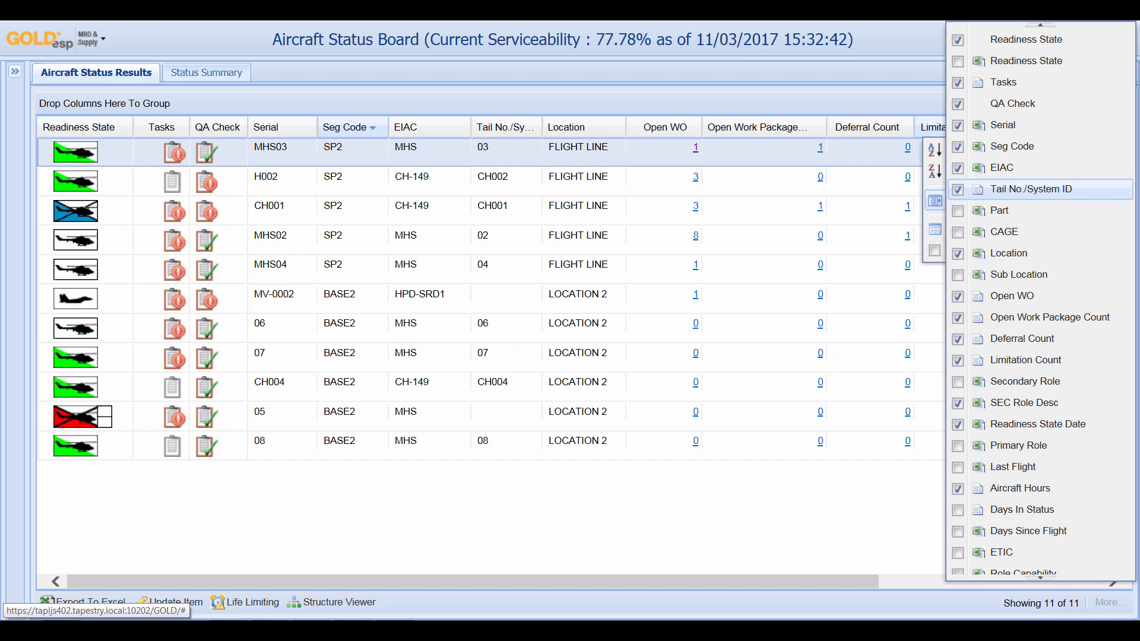
pyautogui.click(959, 189)
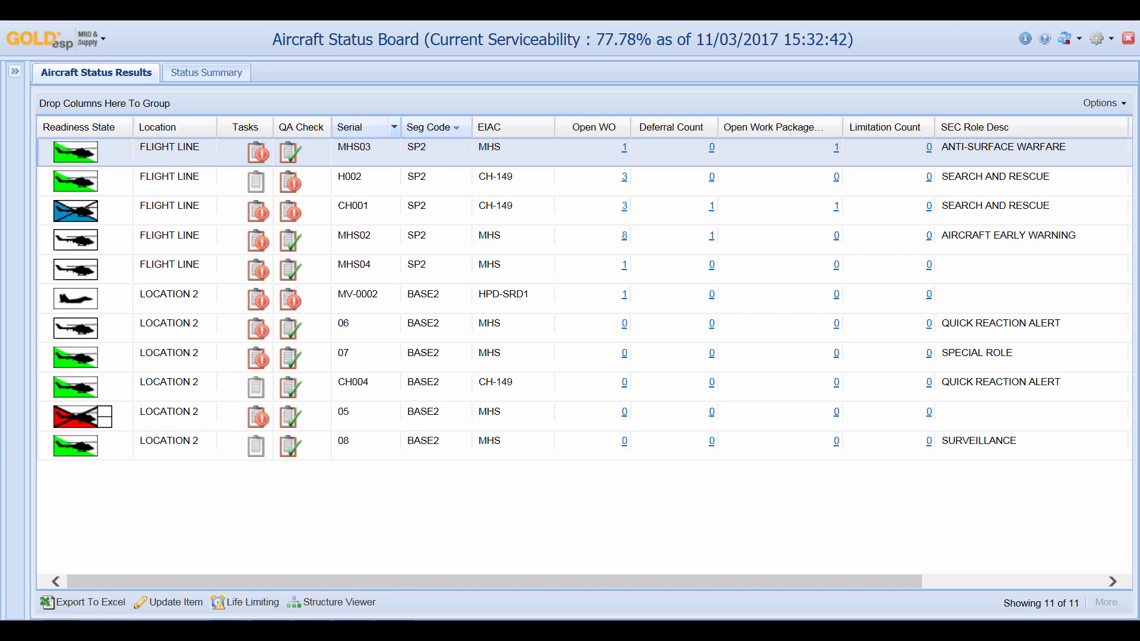
# Sort the aircraft list by Location and view the Status Summary counts.
pyautogui.click(623, 353)
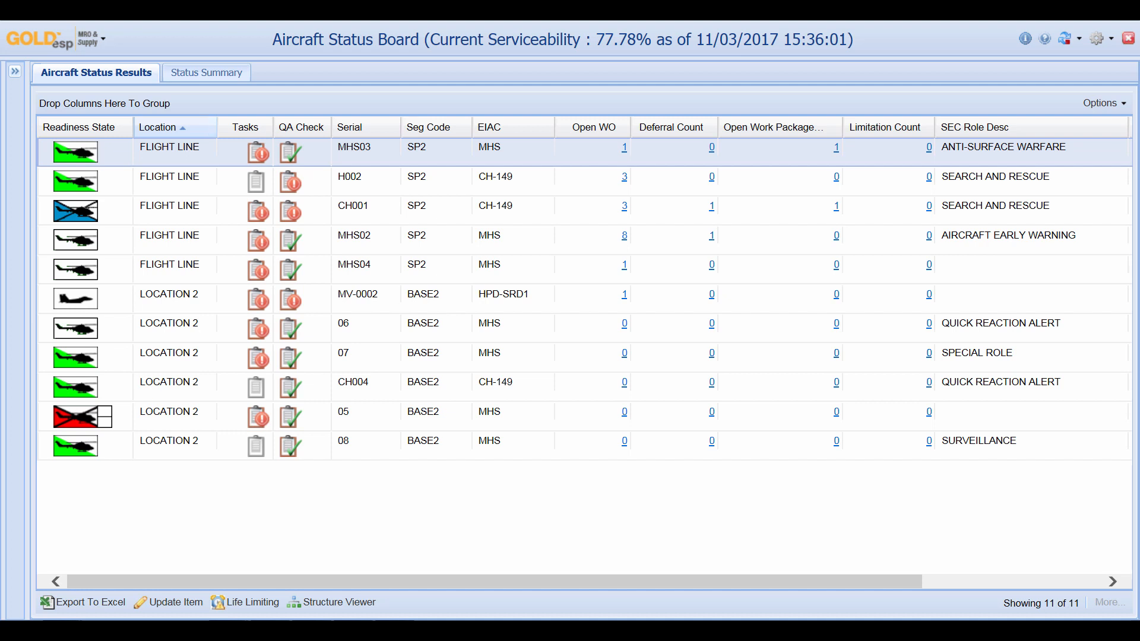
pyautogui.click(206, 73)
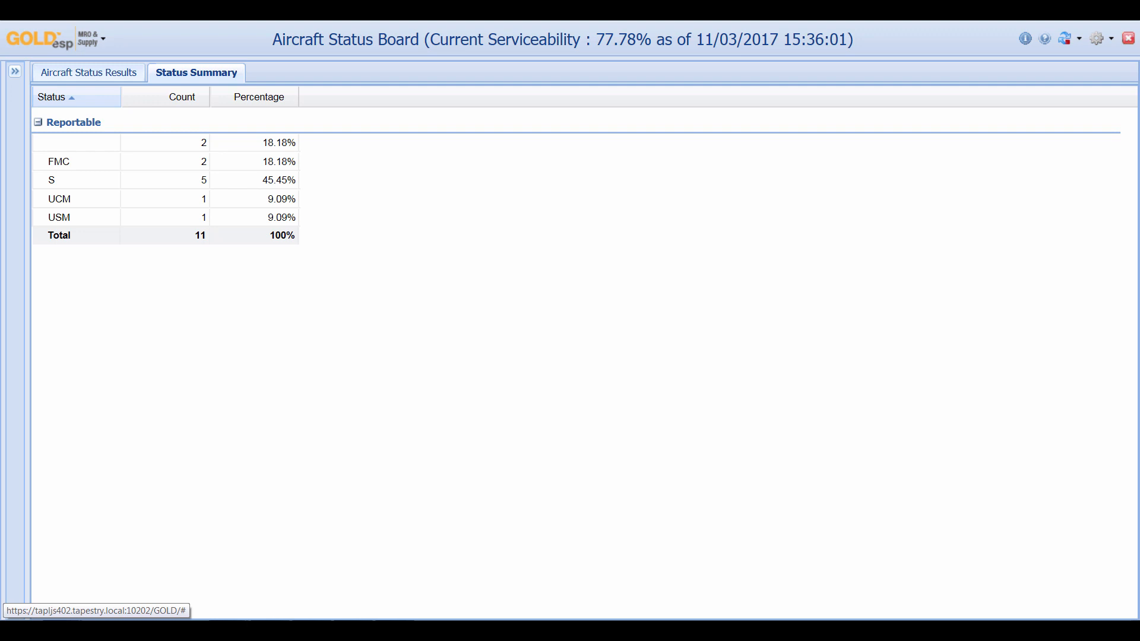
# Return from the summary to the Aircraft Status Results list.
pyautogui.click(88, 73)
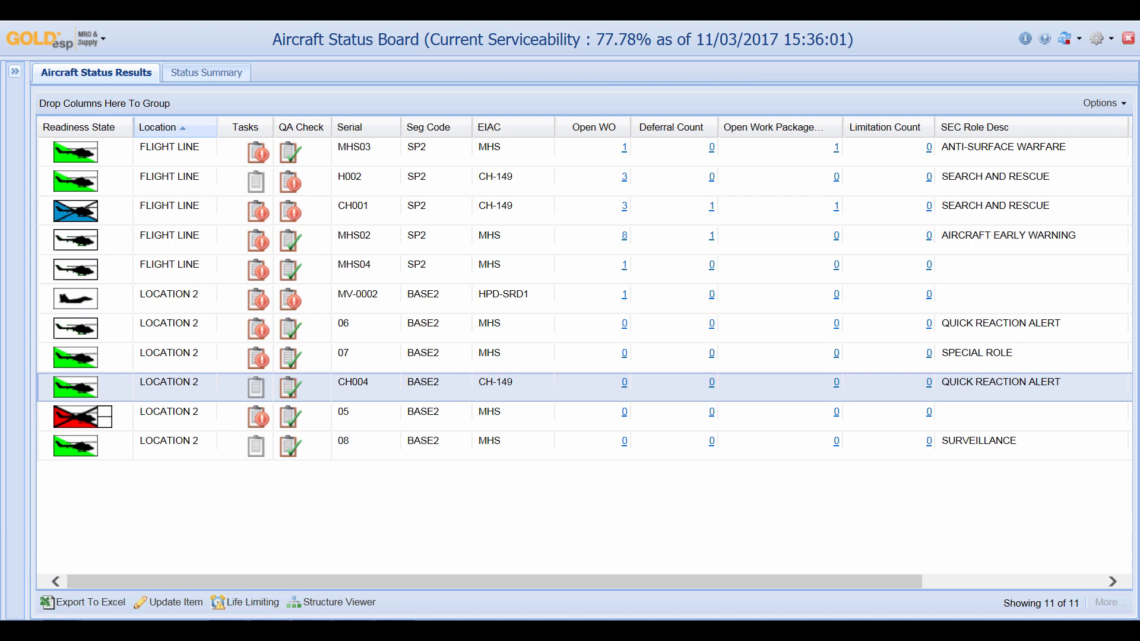
pyautogui.moveTo(73, 387)
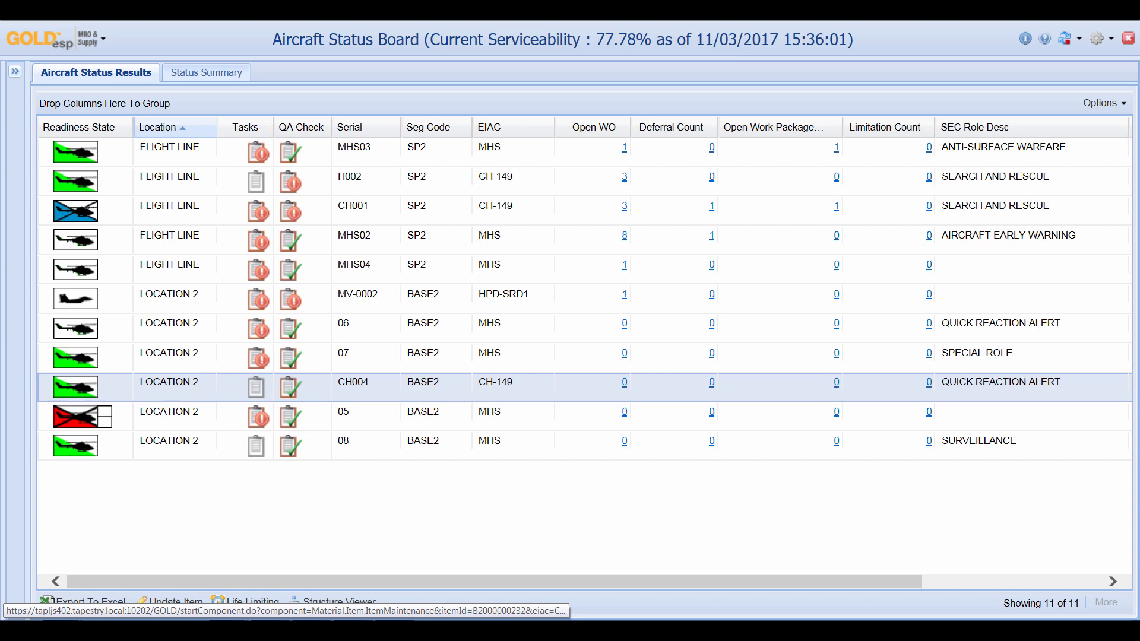
# Change CH004's readiness state to FMC, revert it to S - Serviceable, and save.
pyautogui.click(353, 381)
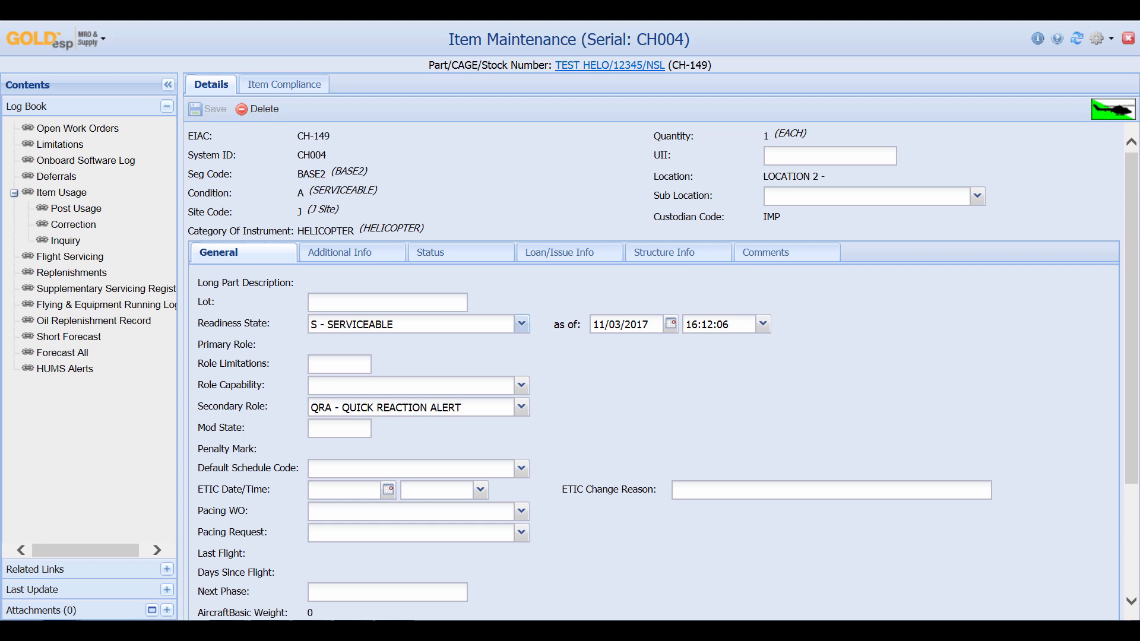
pyautogui.click(519, 323)
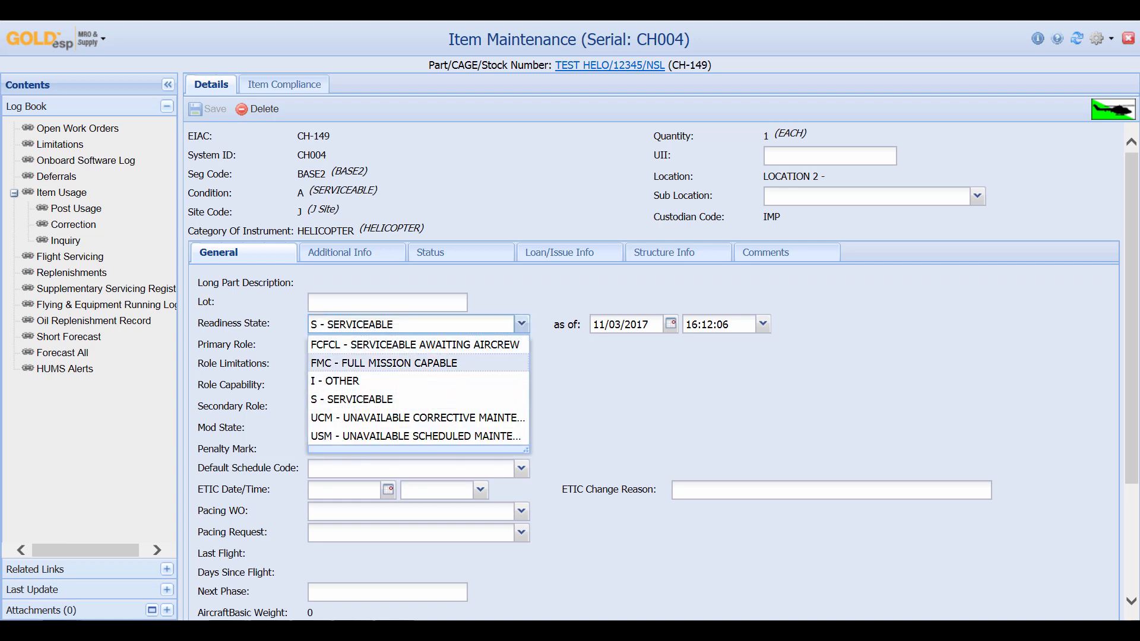
pyautogui.click(384, 363)
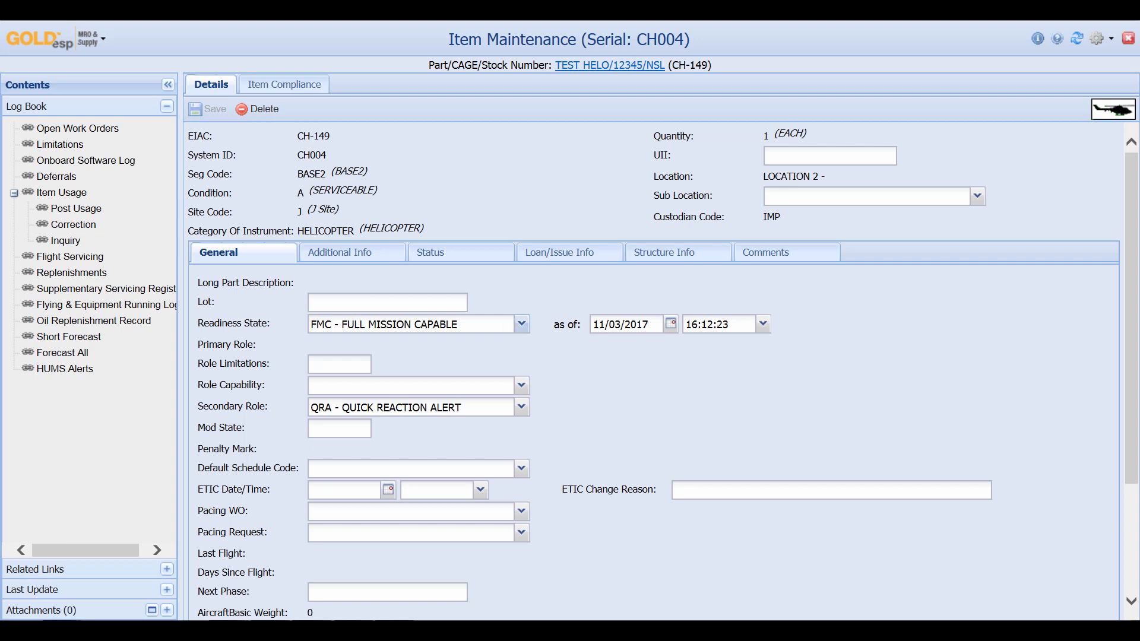
pyautogui.click(520, 323)
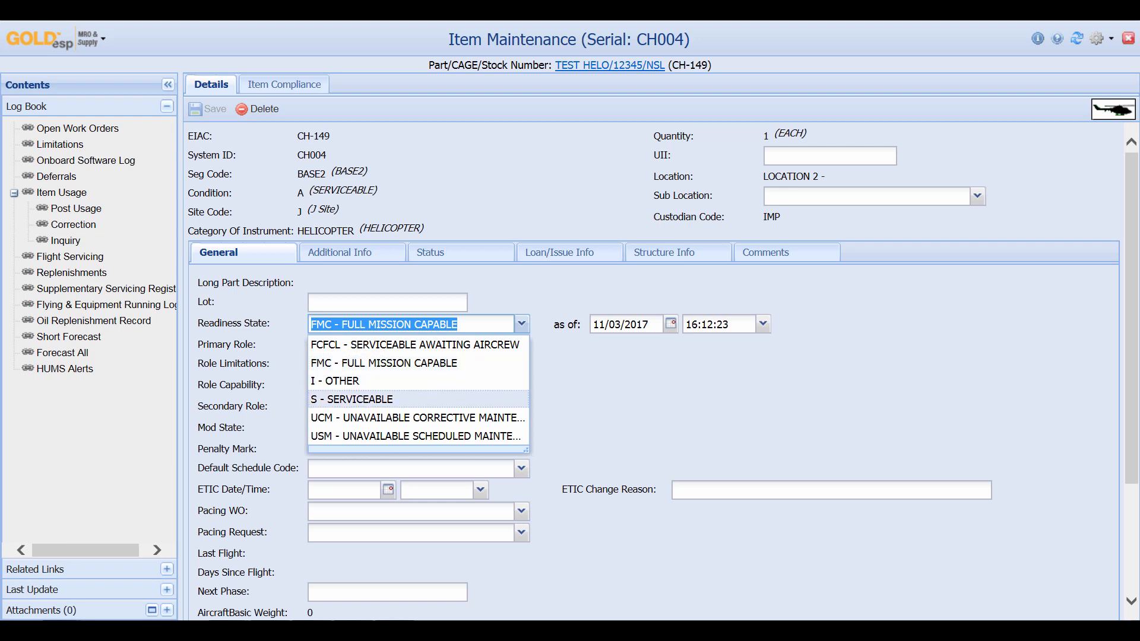
pyautogui.click(350, 399)
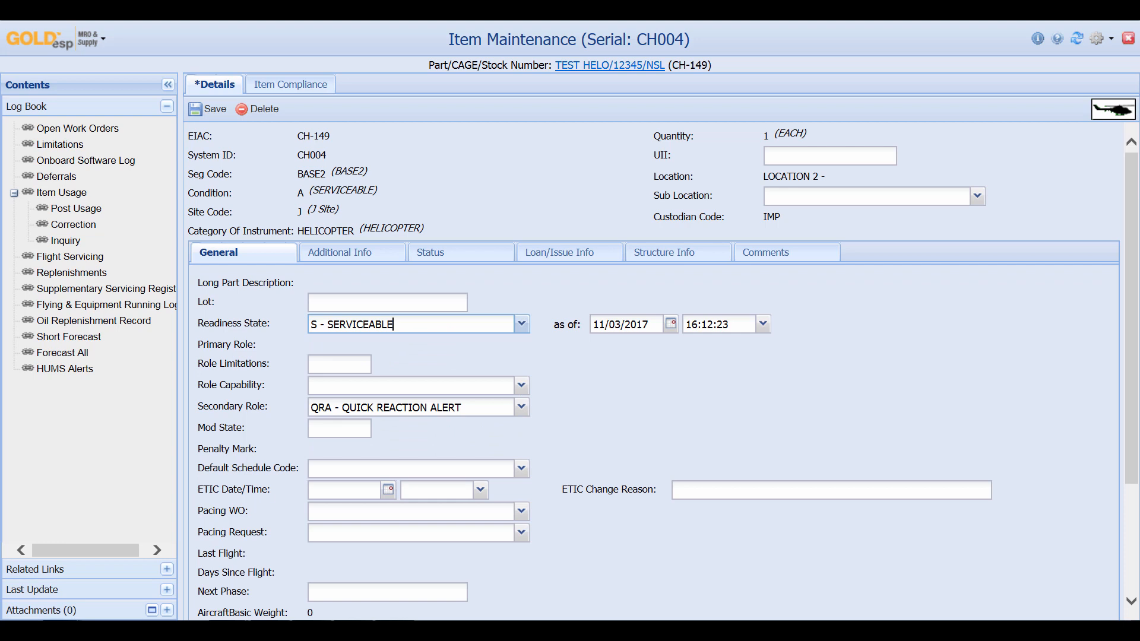
pyautogui.click(212, 108)
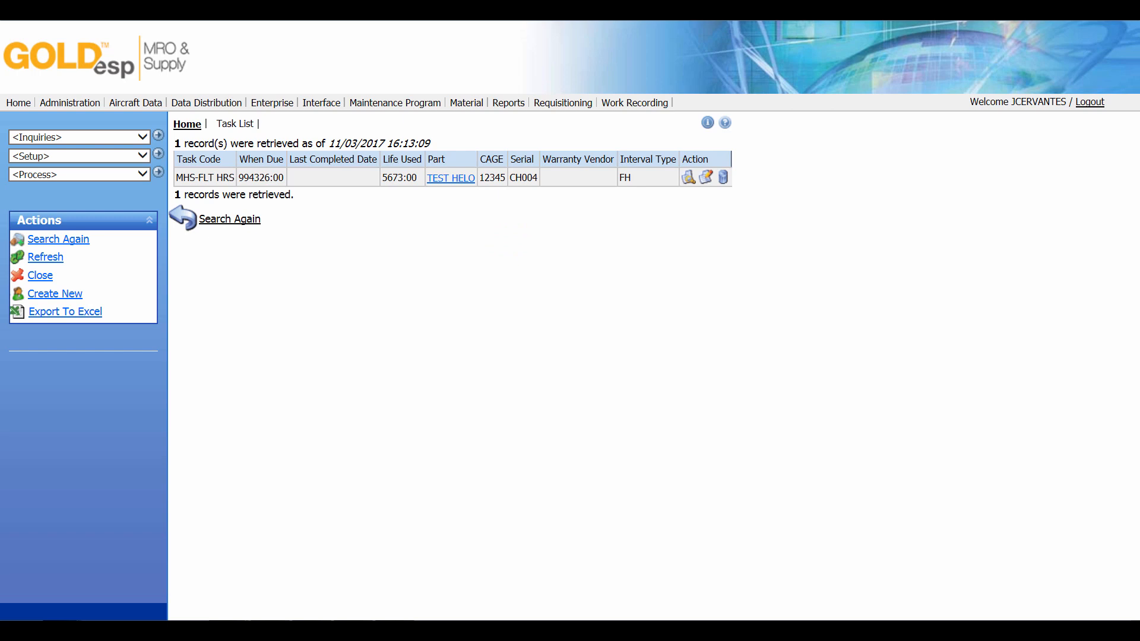
# Select the overdue MHS-14DAY inspection for MHS04 and start creating a work package.
pyautogui.click(687, 177)
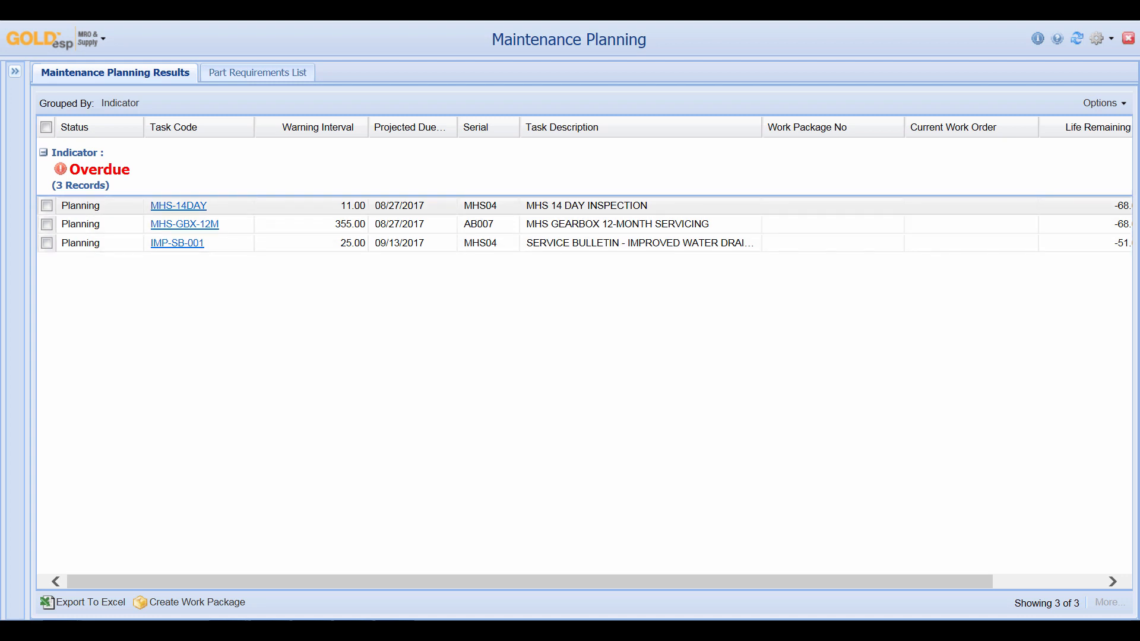
pyautogui.click(47, 205)
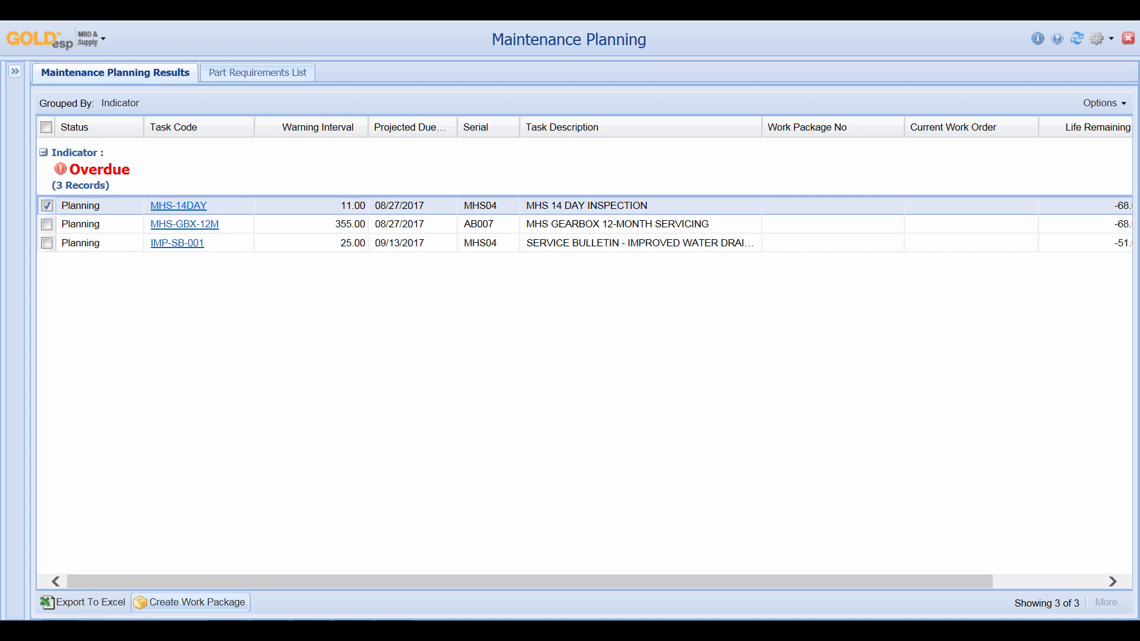
pyautogui.click(196, 601)
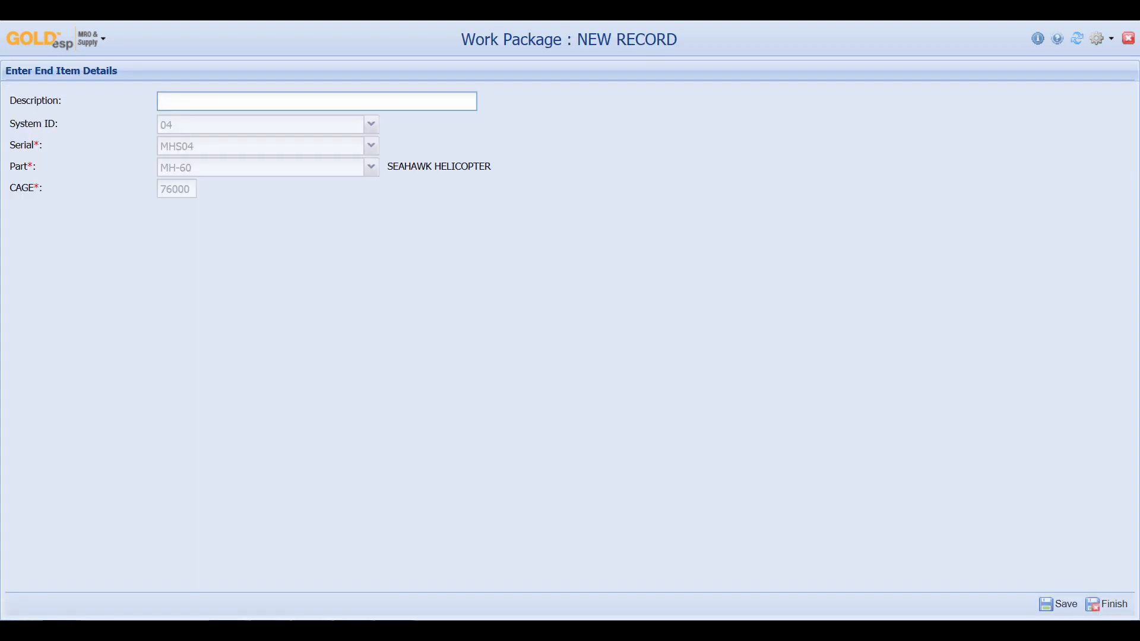
# Finish the work package with description 'wp task', include the MHS-14DAY task, and return to planning.
pyautogui.write('wp t')
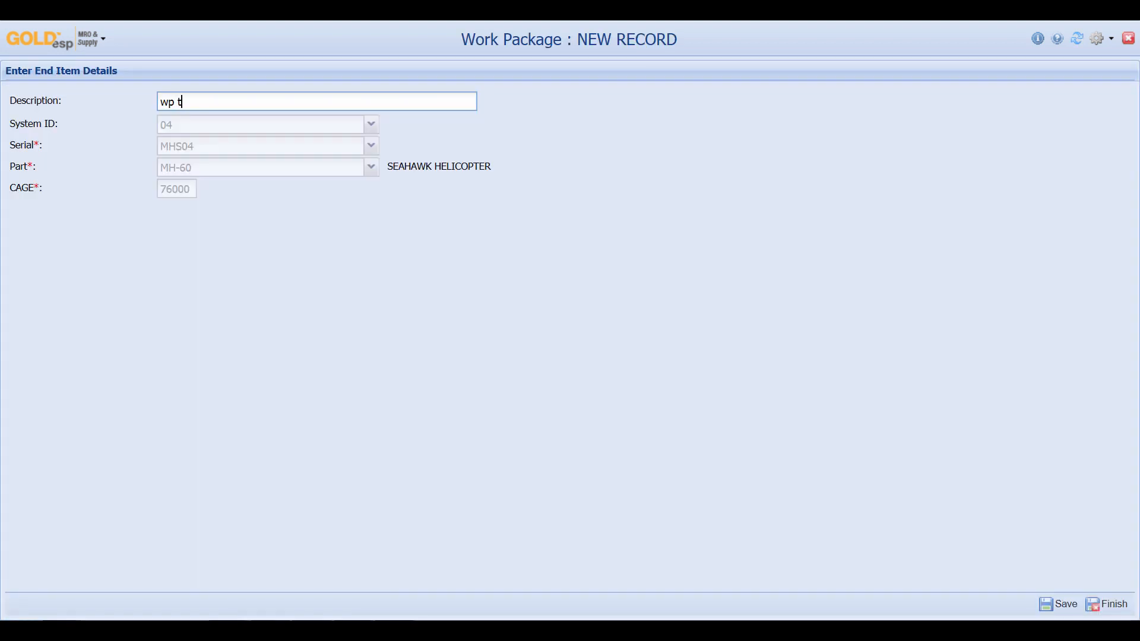
pyautogui.write('ask')
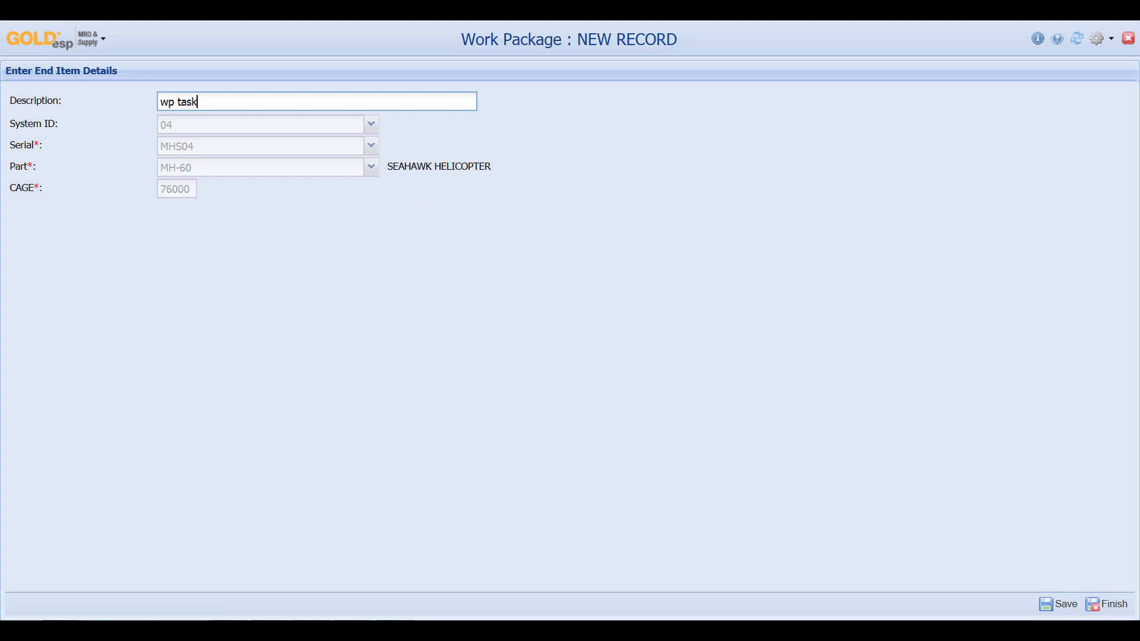
pyautogui.click(1111, 603)
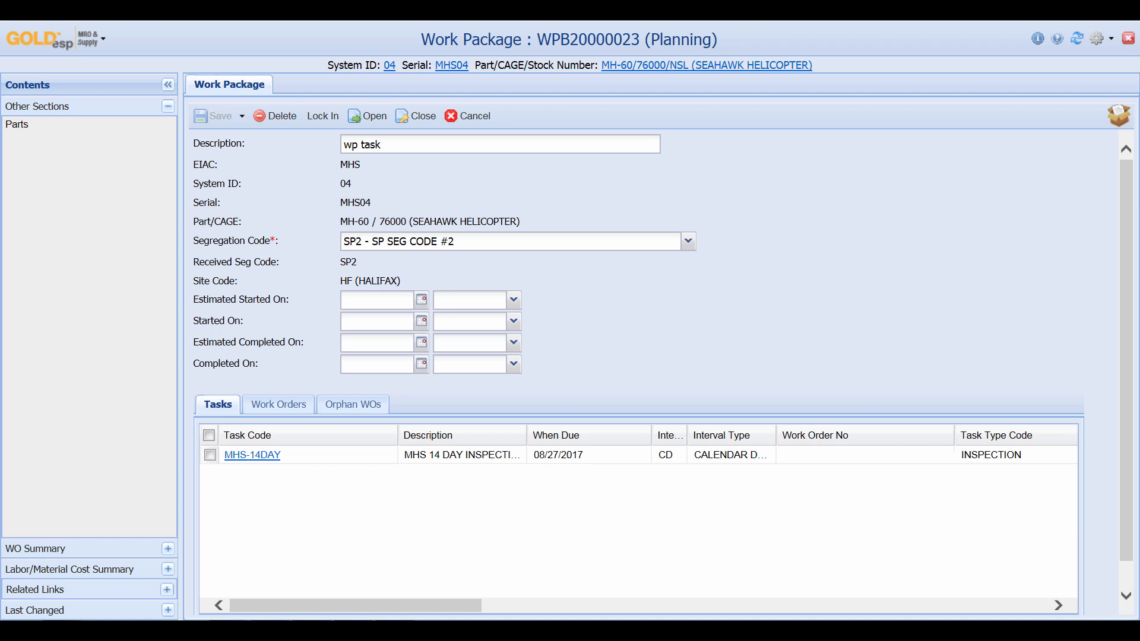
pyautogui.click(209, 455)
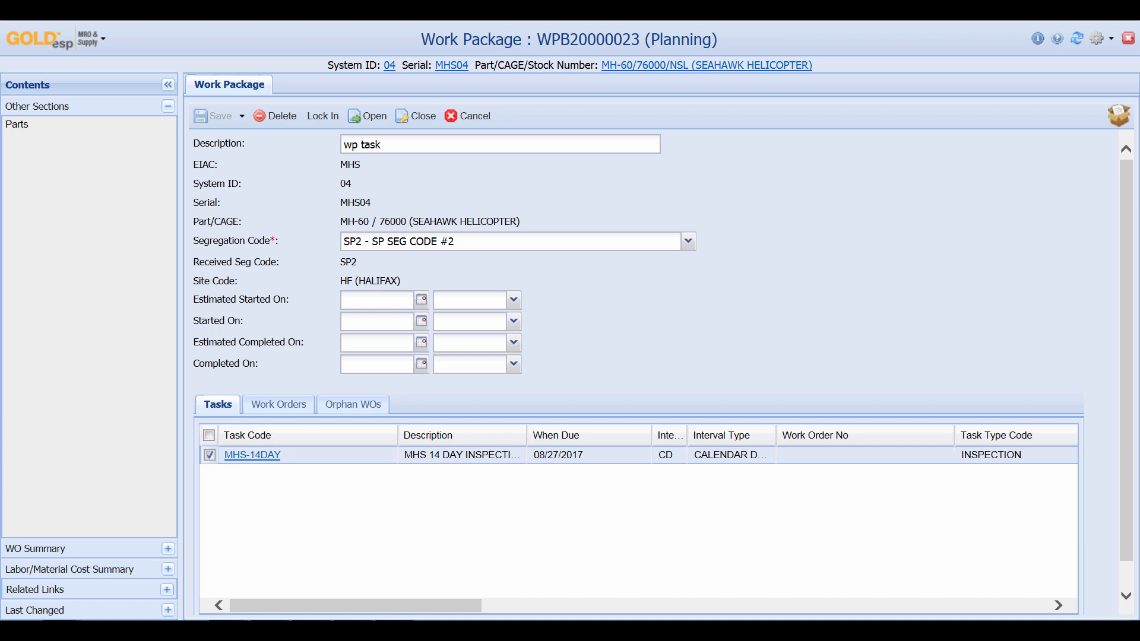
pyautogui.click(212, 115)
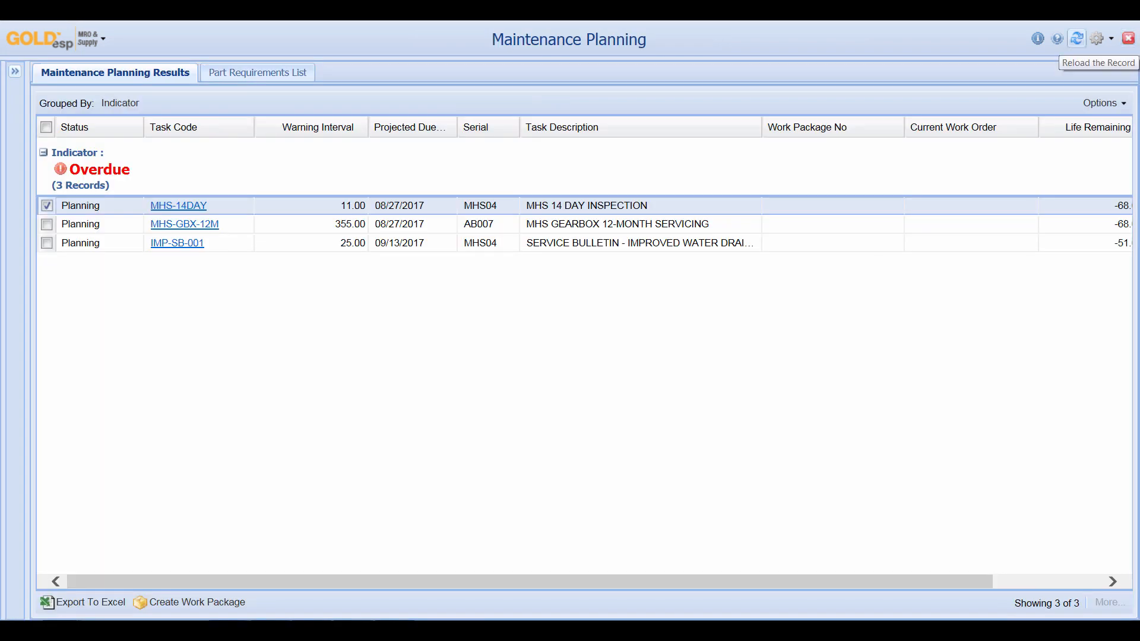
# Reload the planning results so MHS-14DAY shows In Work under WPB20000023.
pyautogui.click(1077, 39)
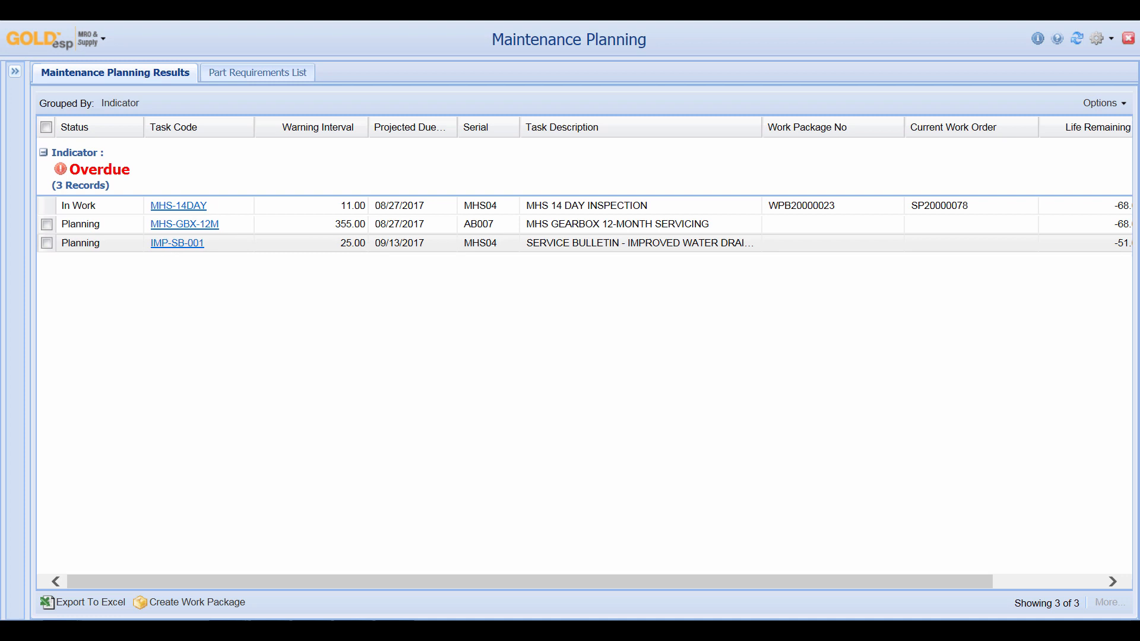
pyautogui.moveTo(1129, 38)
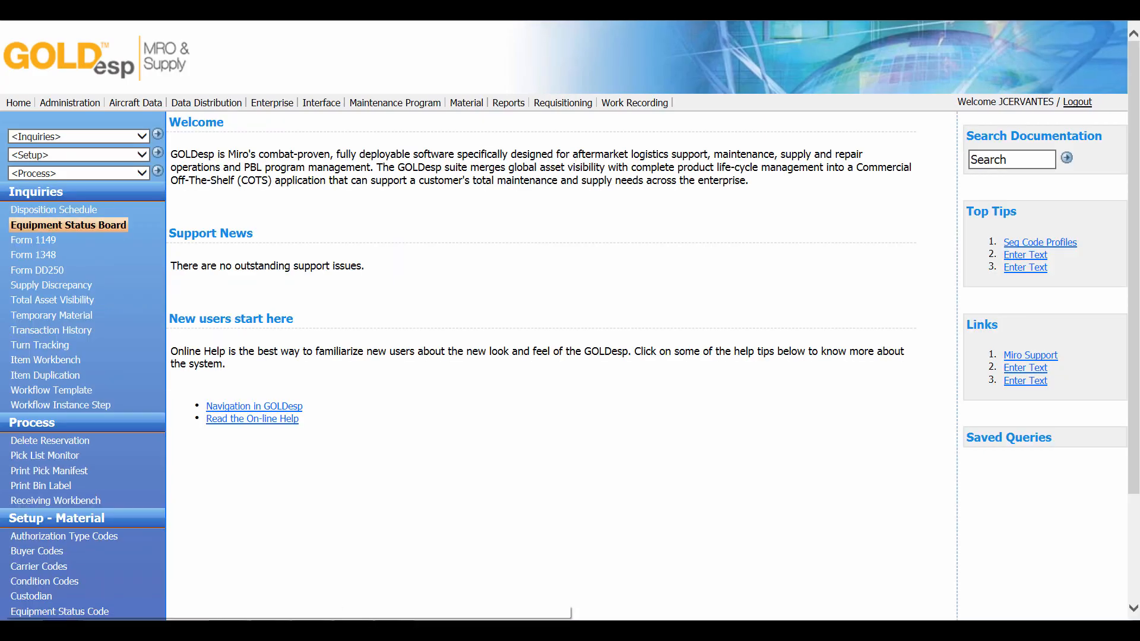
# Search the Equipment Status Board for segregation code SP2.
pyautogui.click(69, 225)
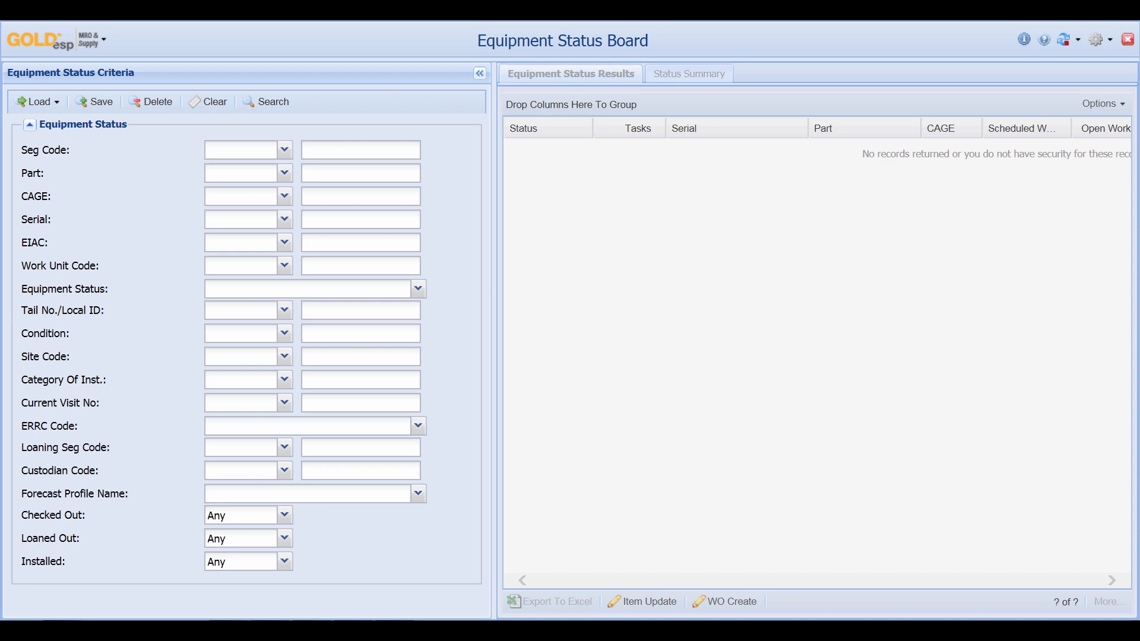
pyautogui.click(360, 150)
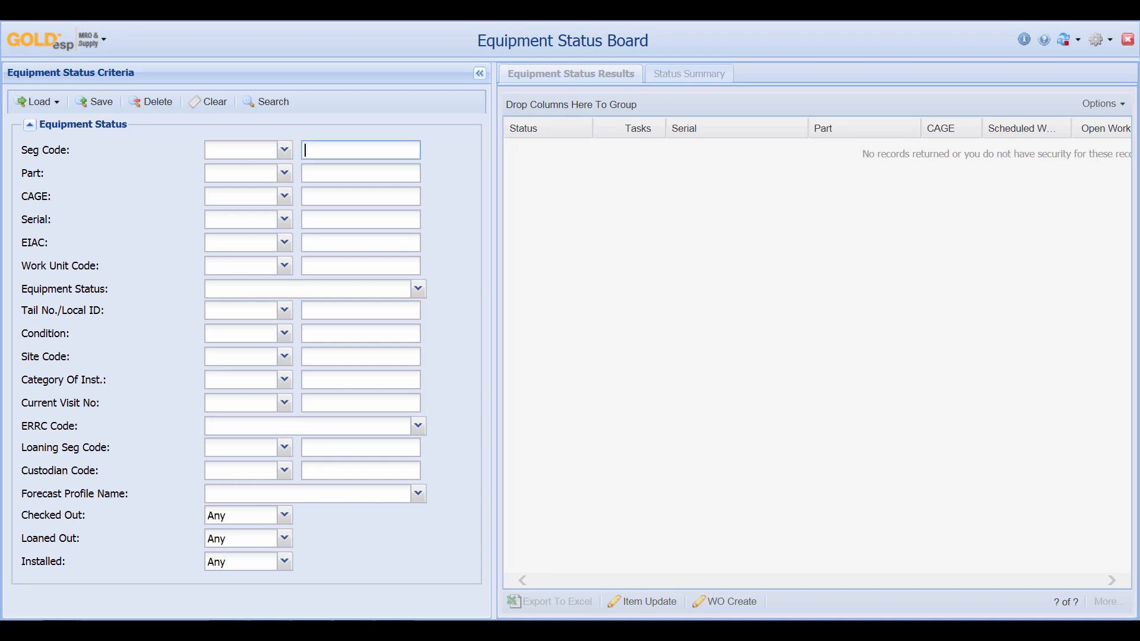
pyautogui.write('SP2')
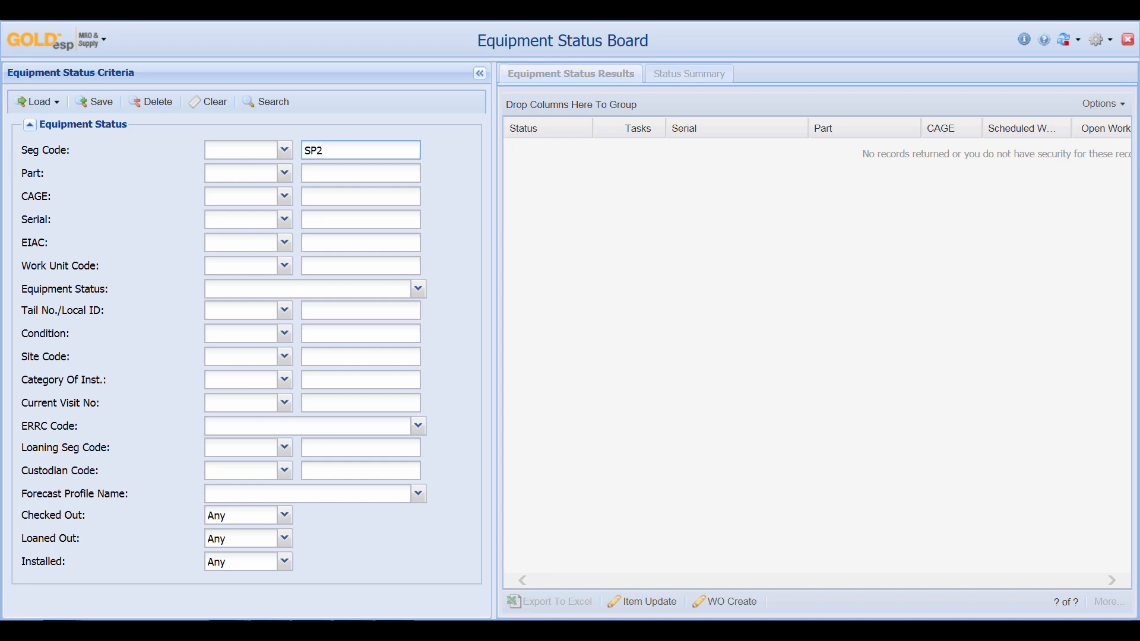
pyautogui.click(272, 101)
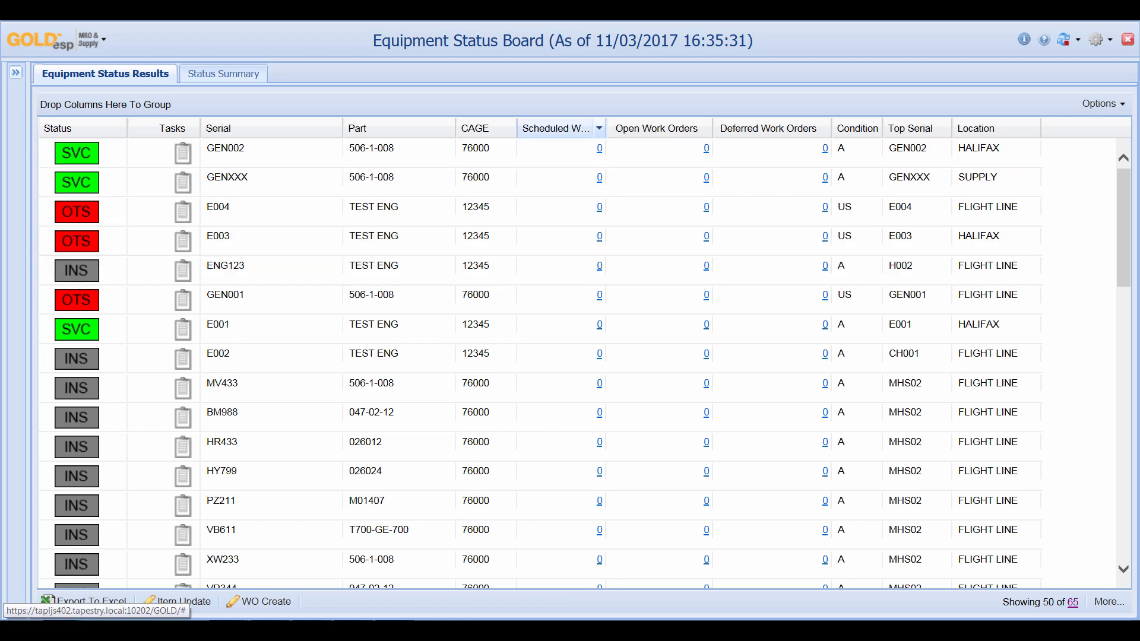
# Move the Scheduled Work Orders column beside Serial and view the status summary counts.
pyautogui.click(598, 129)
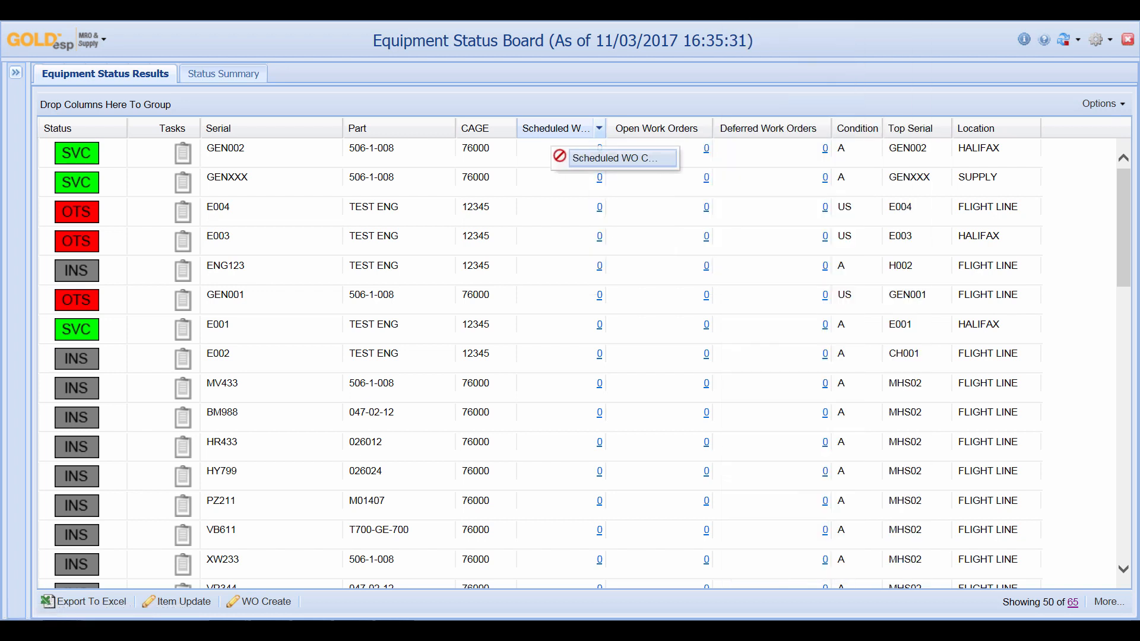
pyautogui.moveTo(559, 128); pyautogui.dragTo(384, 128)
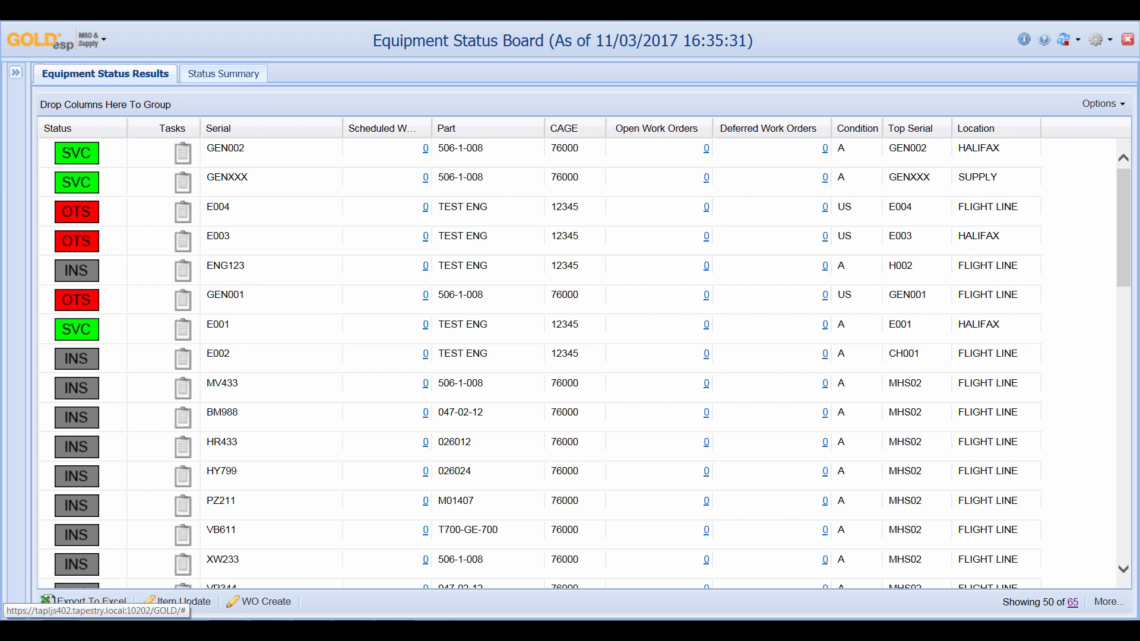
pyautogui.click(223, 73)
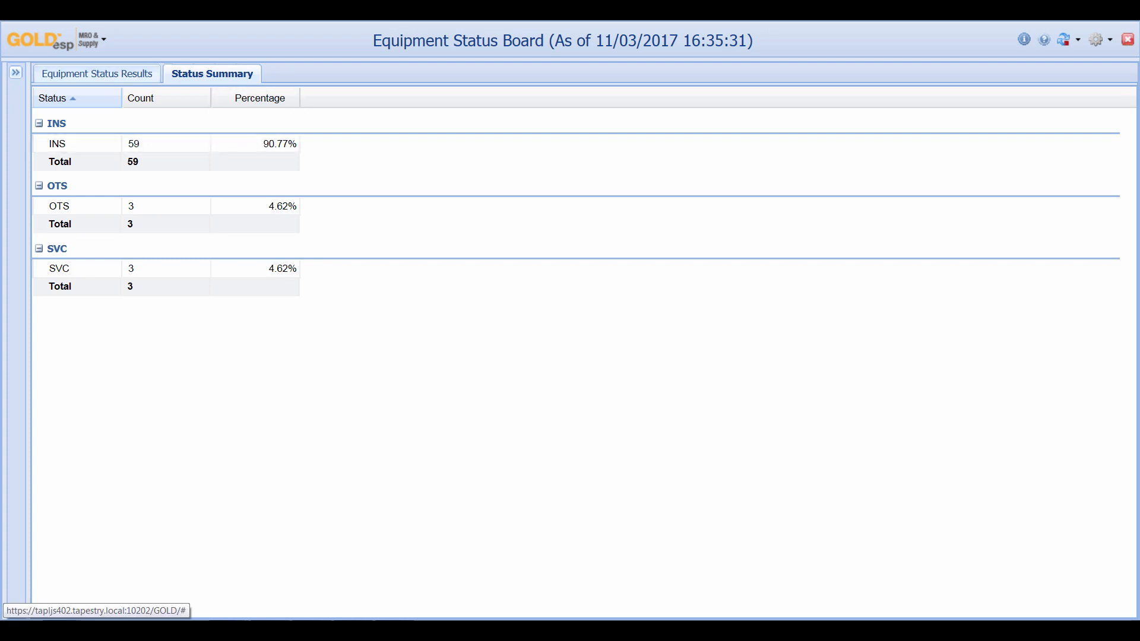
# View the Item Maintenance record for generator GEN002, seg code SP2 at Halifax.
pyautogui.click(96, 74)
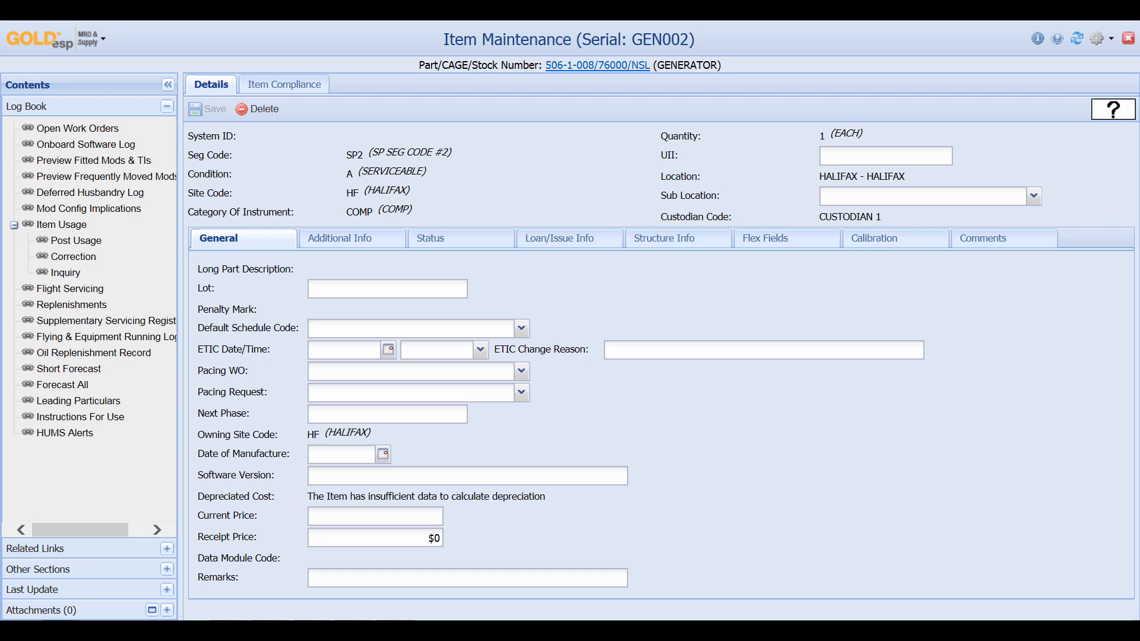
pyautogui.moveTo(86, 145)
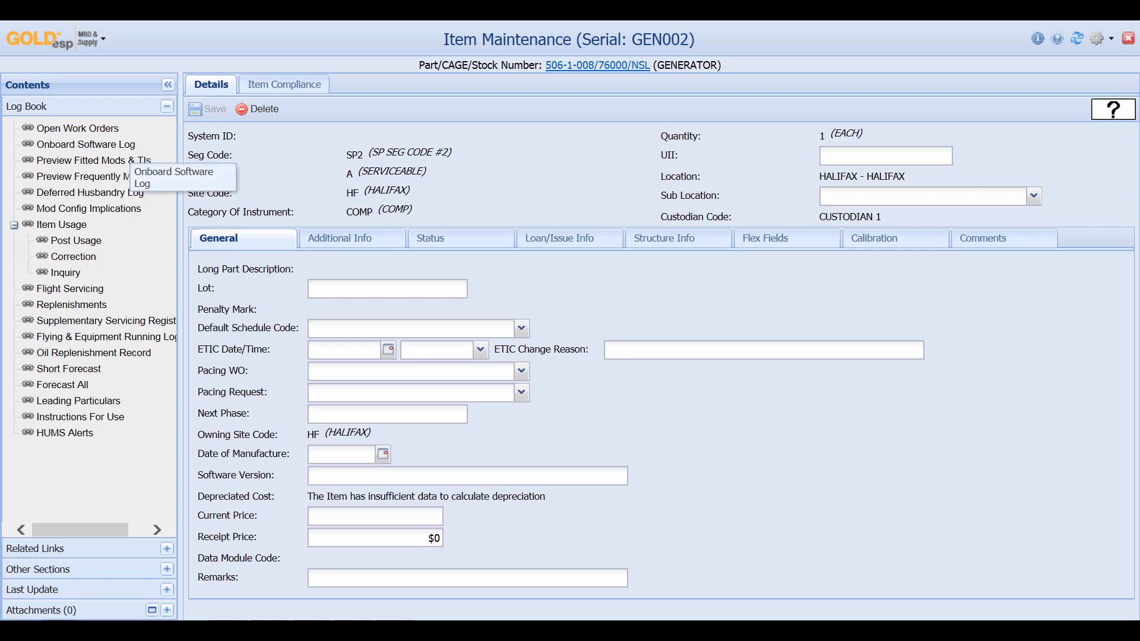
pyautogui.moveTo(106, 337)
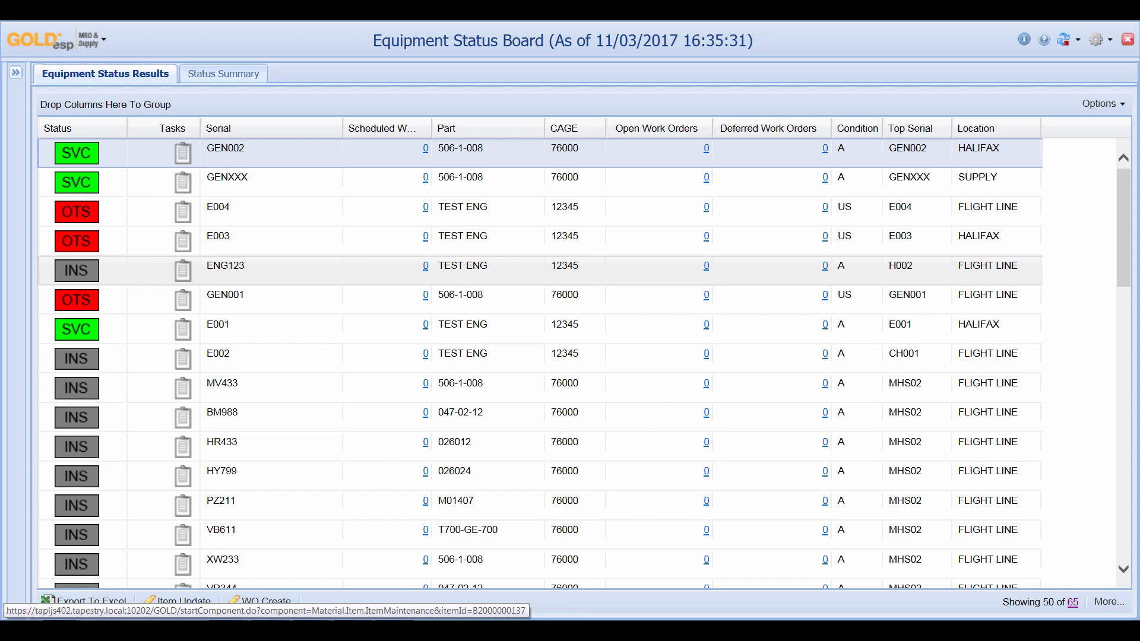
# Show the scheduled tasks for serial ENG123: one MHS-ENG STARTS record, 785.00 life used.
pyautogui.click(226, 265)
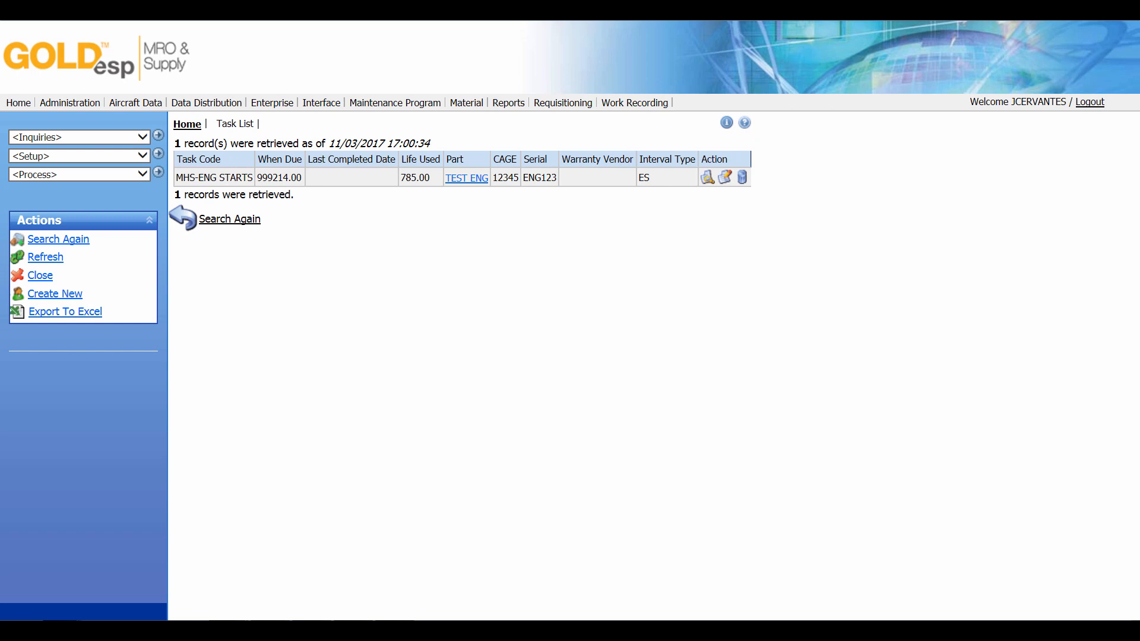
pyautogui.moveTo(416, 177)
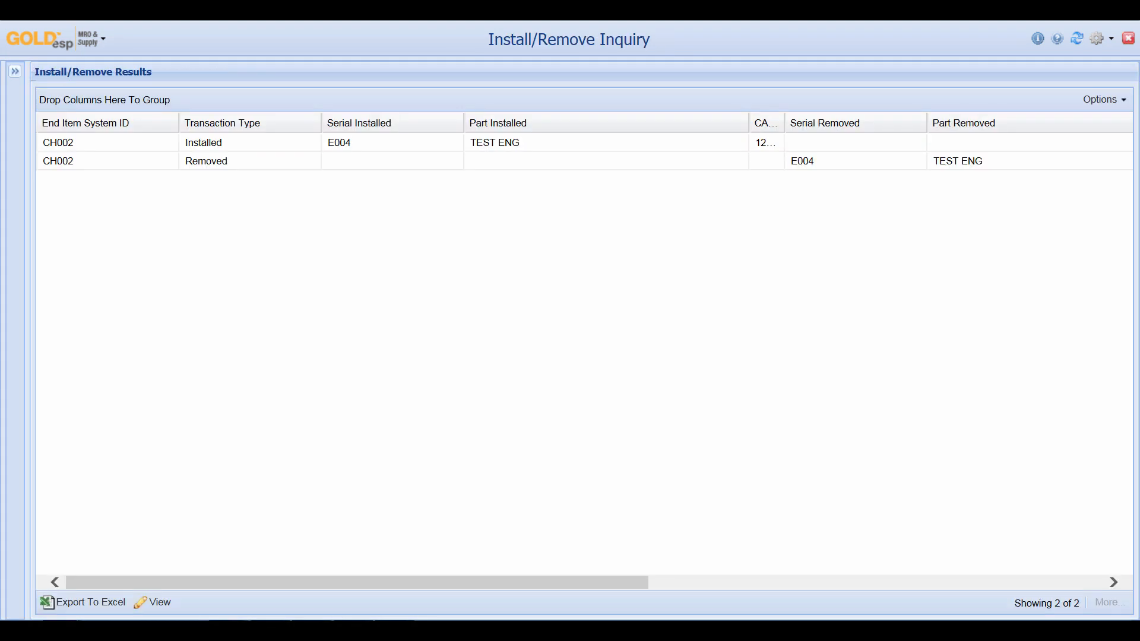
# Review the CH002 install/remove dates and work order, then export the history to exportToExcel.xlsx.
pyautogui.hscroll(3)
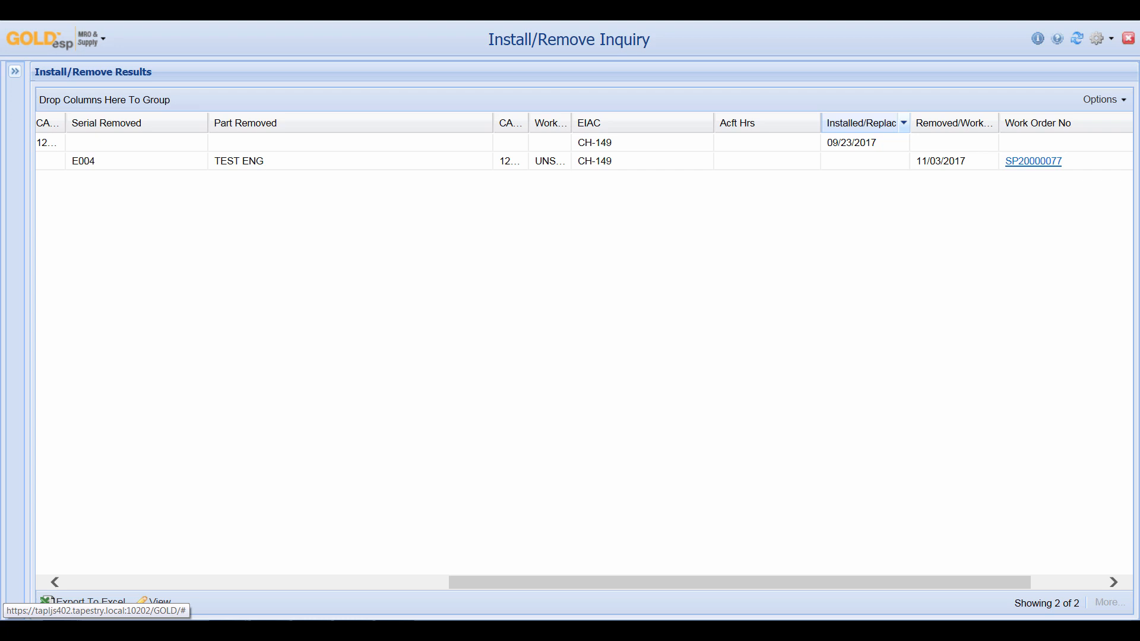
pyautogui.click(902, 122)
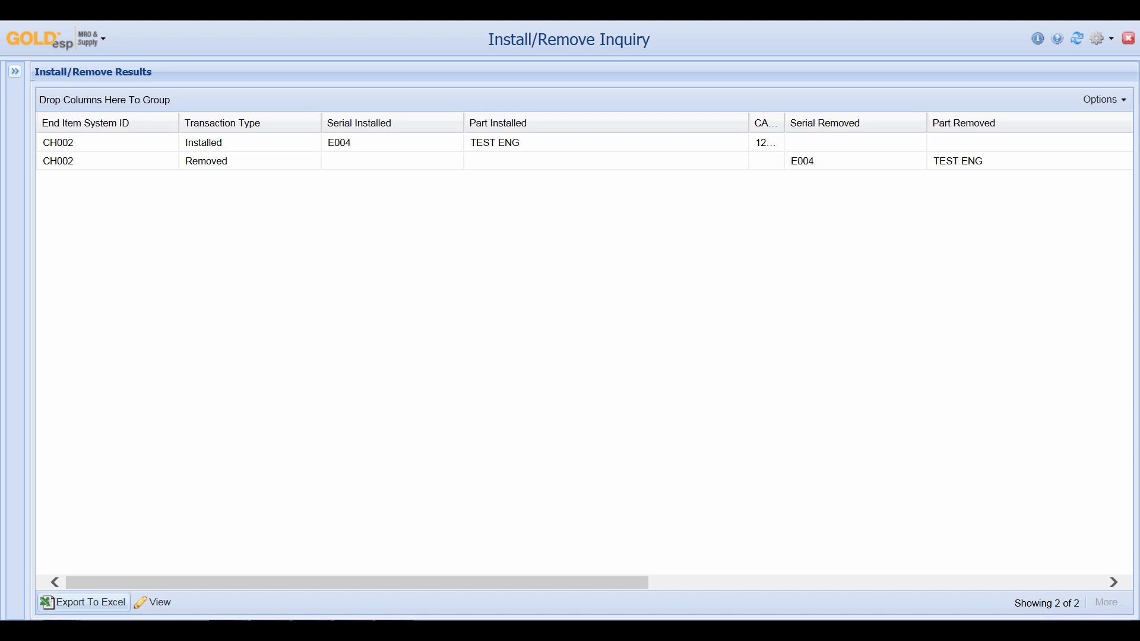
pyautogui.click(89, 602)
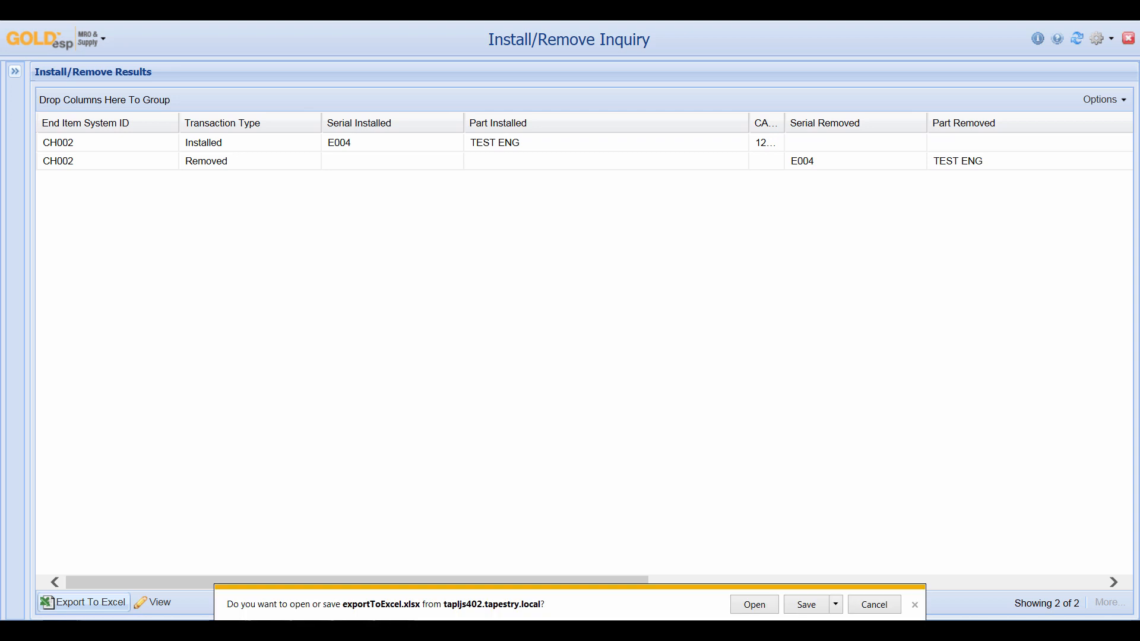